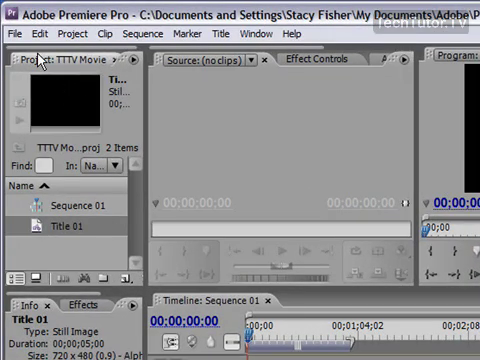
# Step: Create a new still title and type 'Wildflowers' into its editing area
pyautogui.click(18, 33)
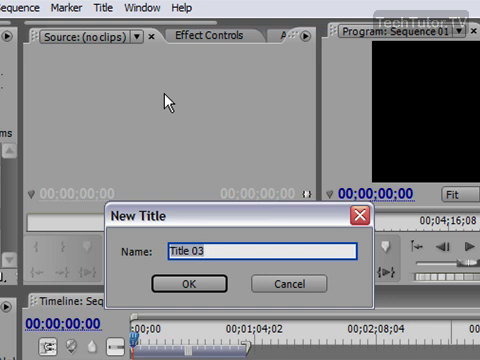
pyautogui.write('Wildflowers')
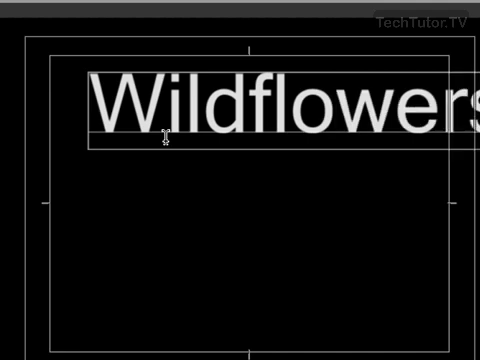
pyautogui.moveTo(205, 210)
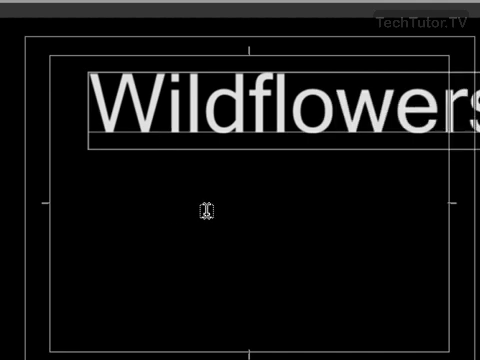